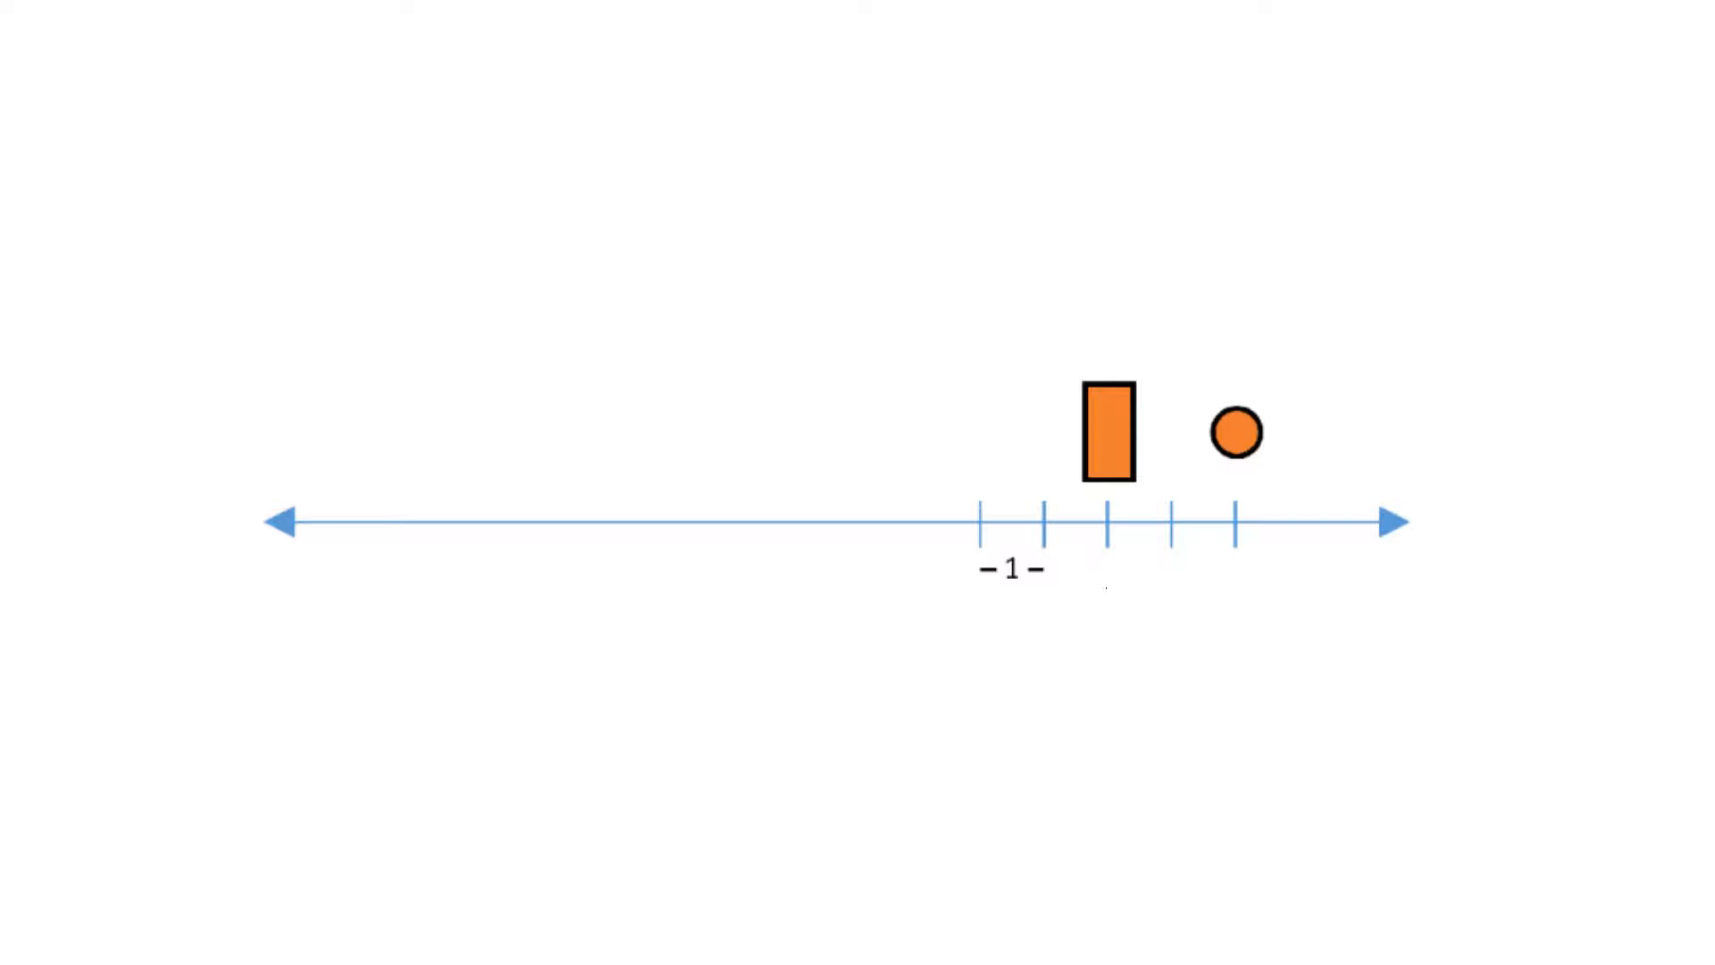
Label the tick beneath the rectangle with 6 on the number line.
{"action": "type", "text": "6"}
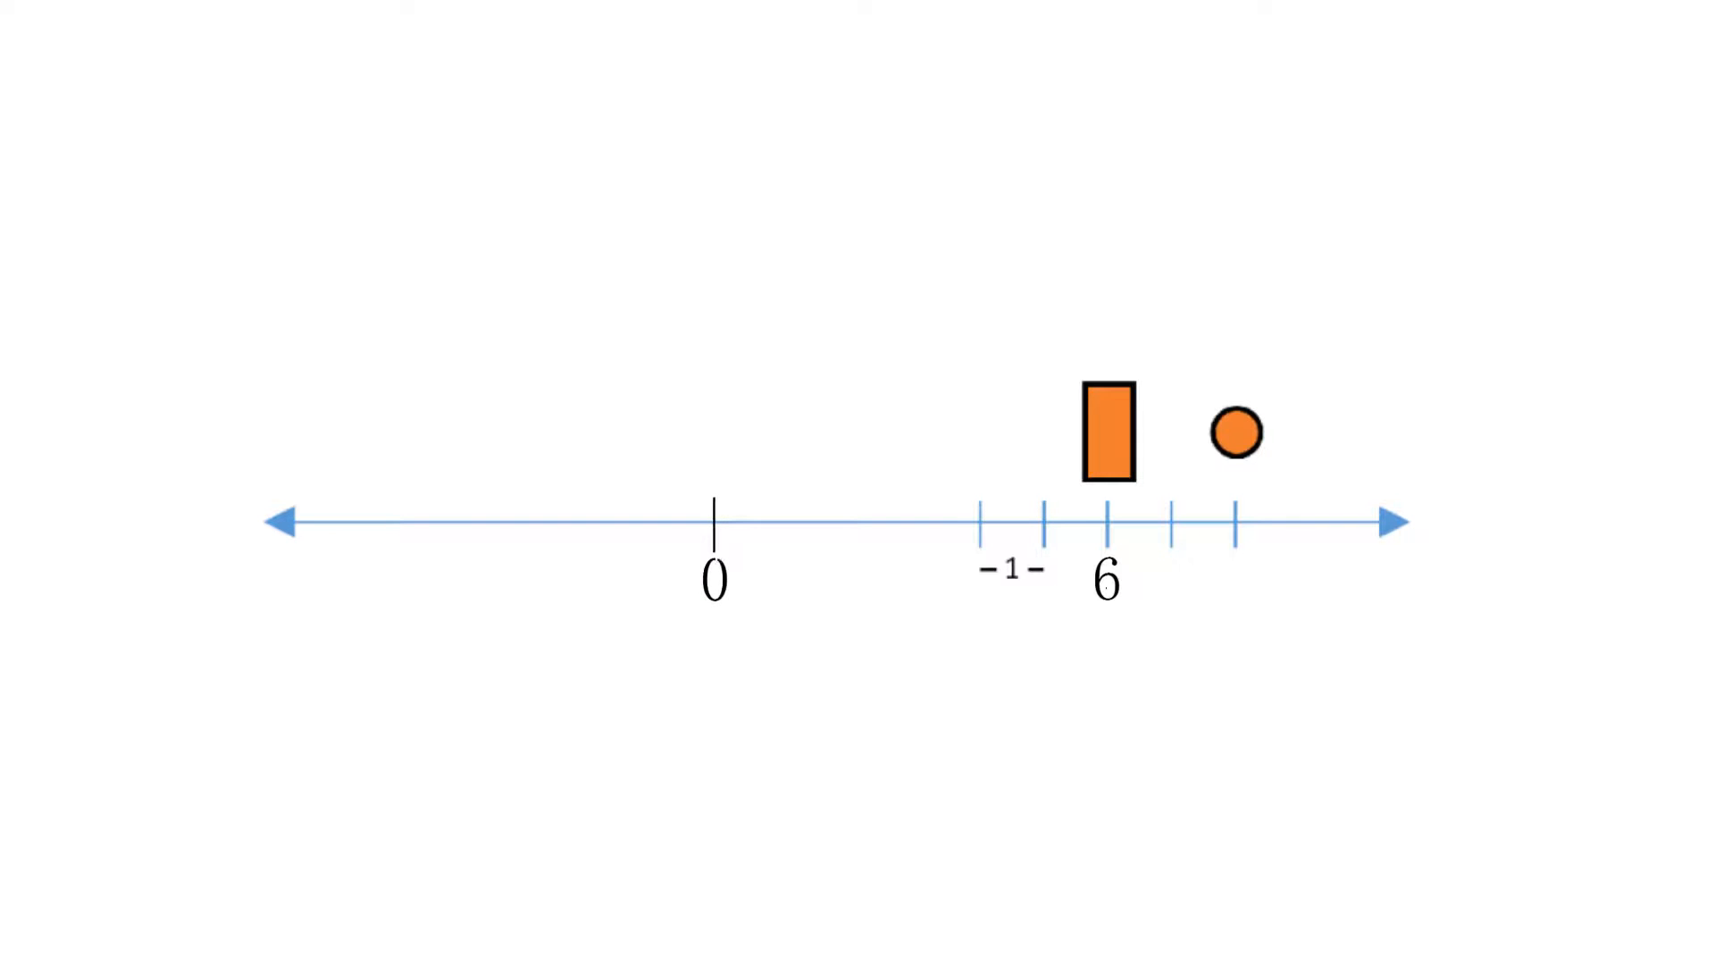
Draw the comparison arrow above the rectangle and finish the caption 'circle / rectangle = 2'.
{"action": "left_click_drag", "start_coordinate": [727, 320], "coordinate": [1099, 319]}
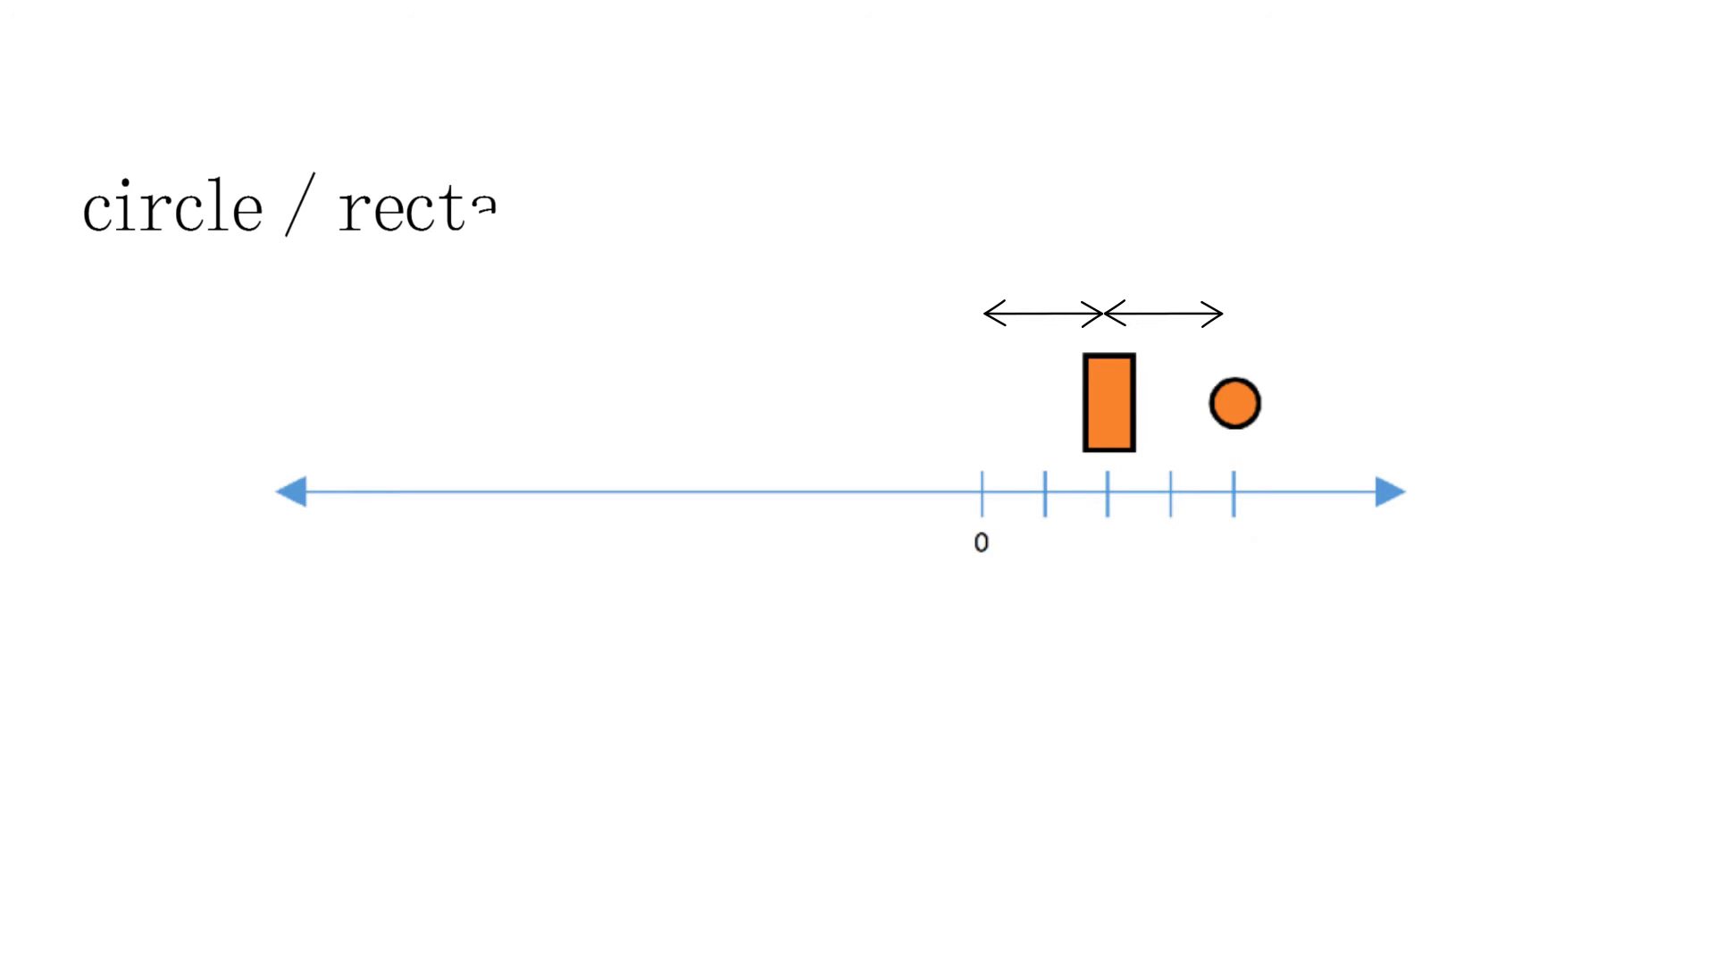
{"action": "type", "text": "angle = 2"}
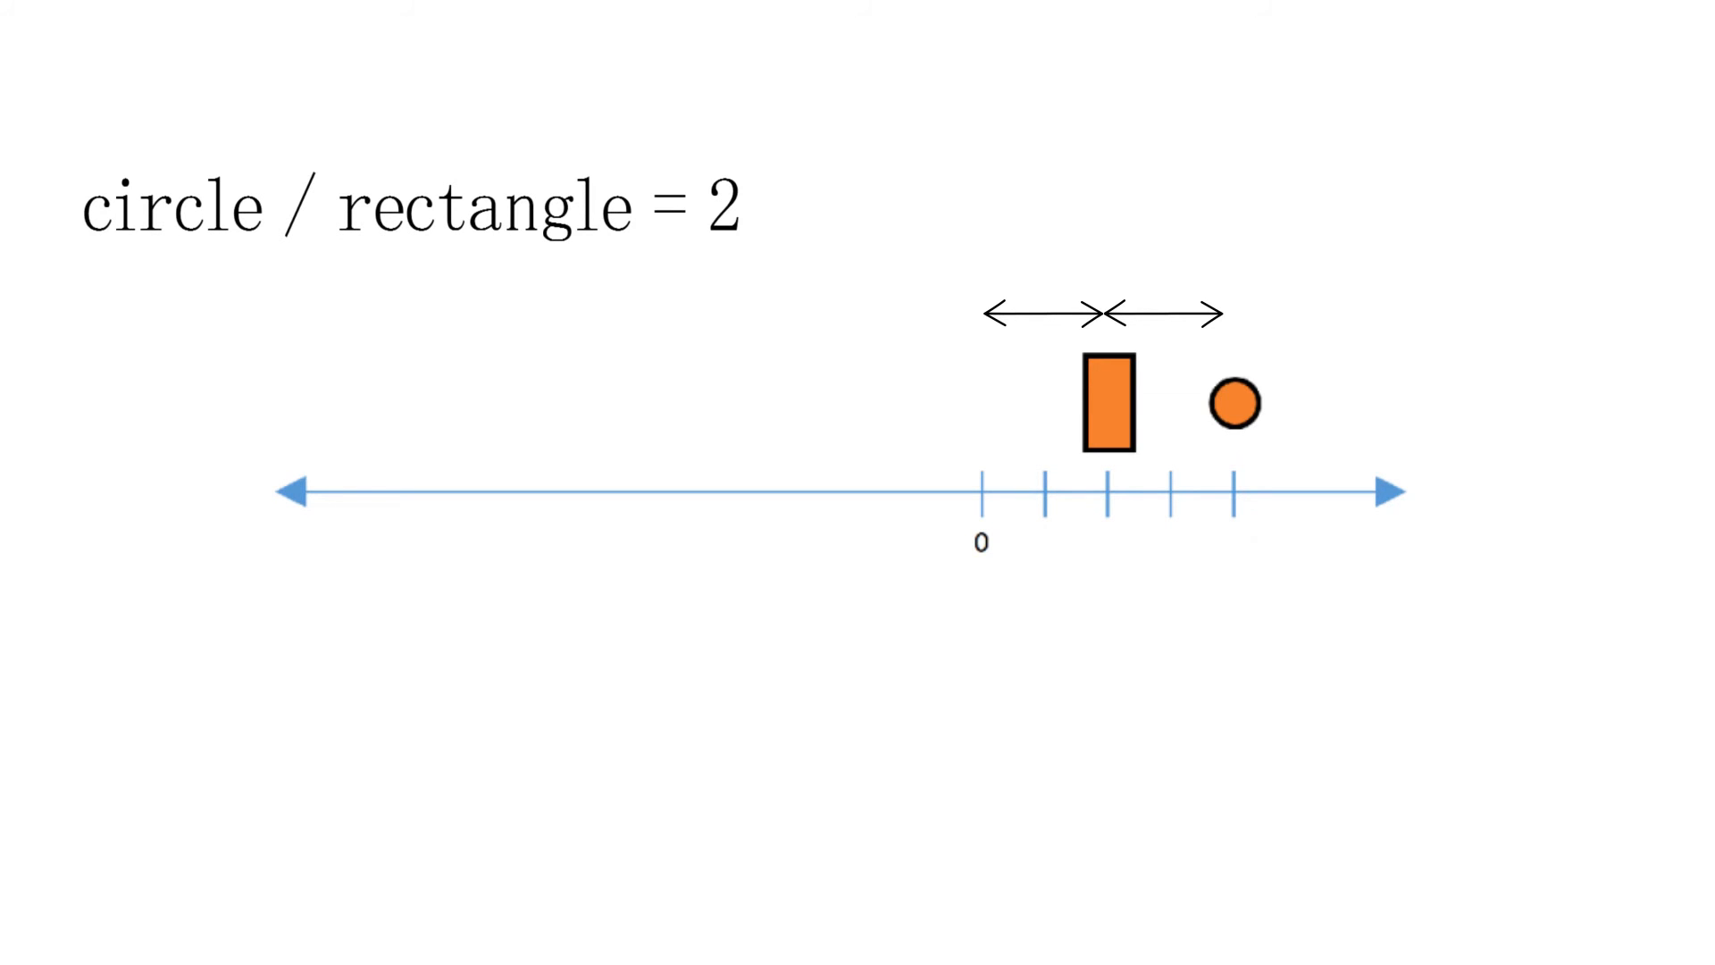